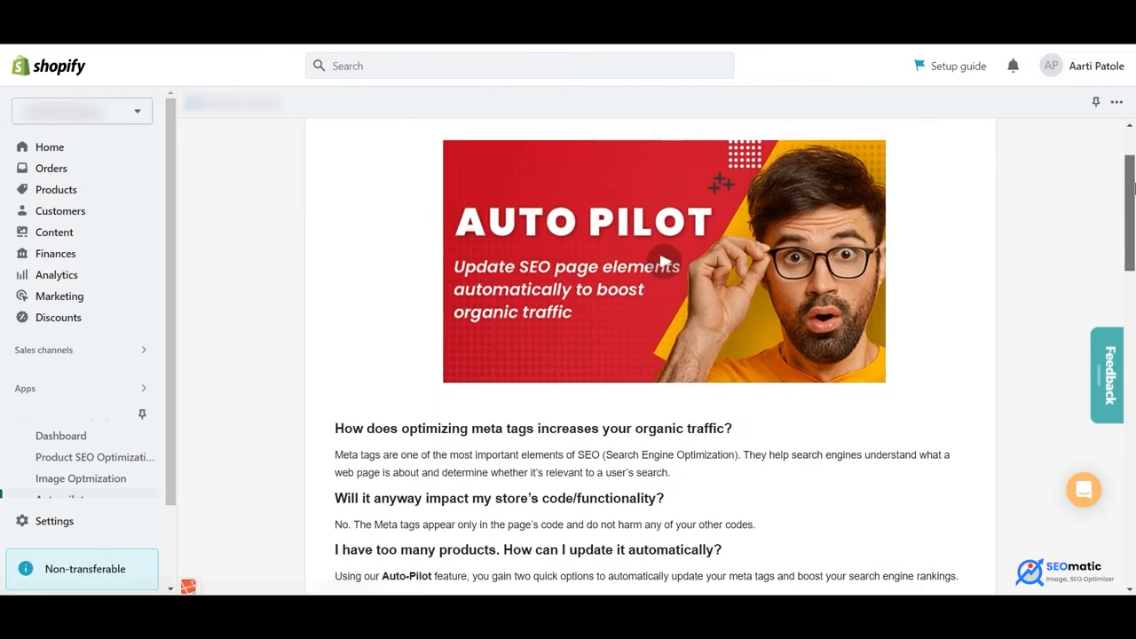
# Scroll past the Auto Pilot banner and FAQ to the Image alt text settings.
pyautogui.scroll(-3)
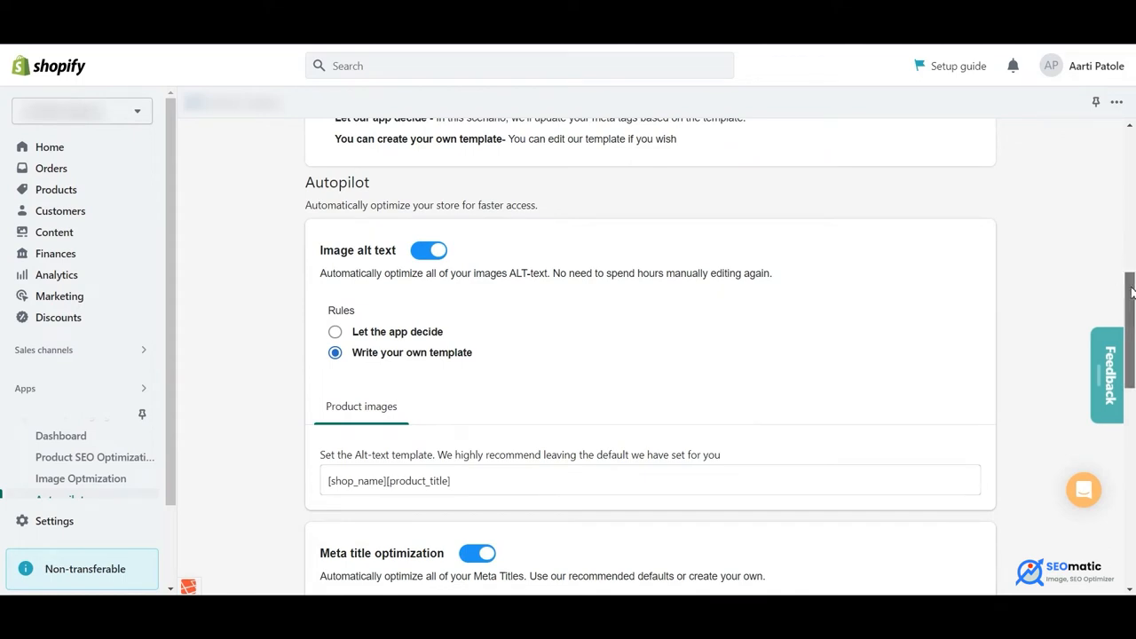
pyautogui.scroll(-3)
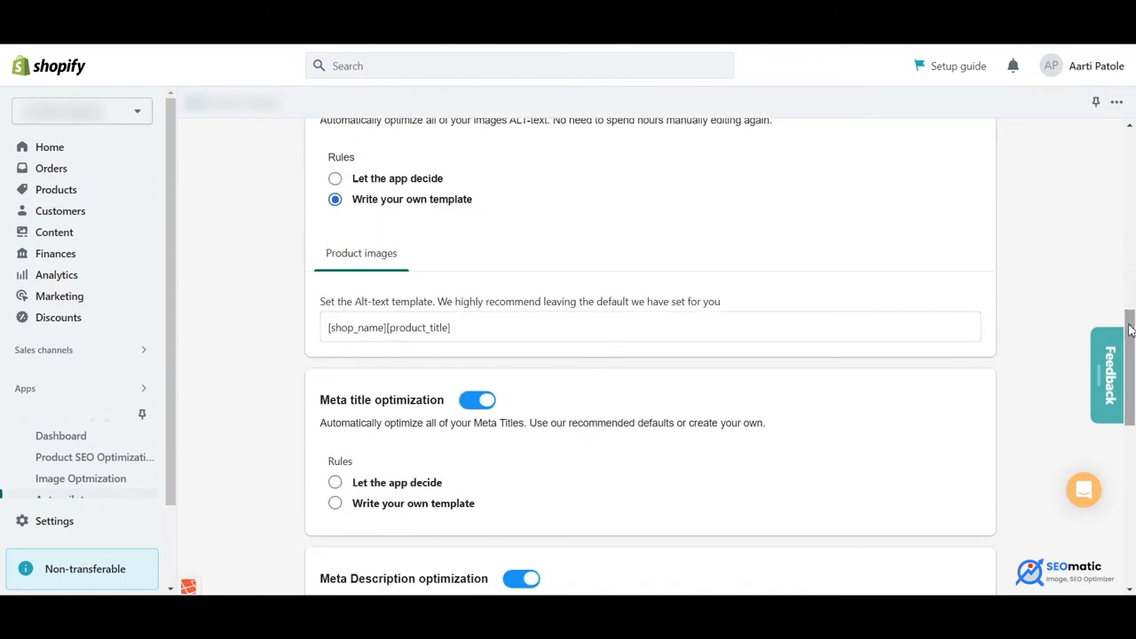
pyautogui.click(539, 327)
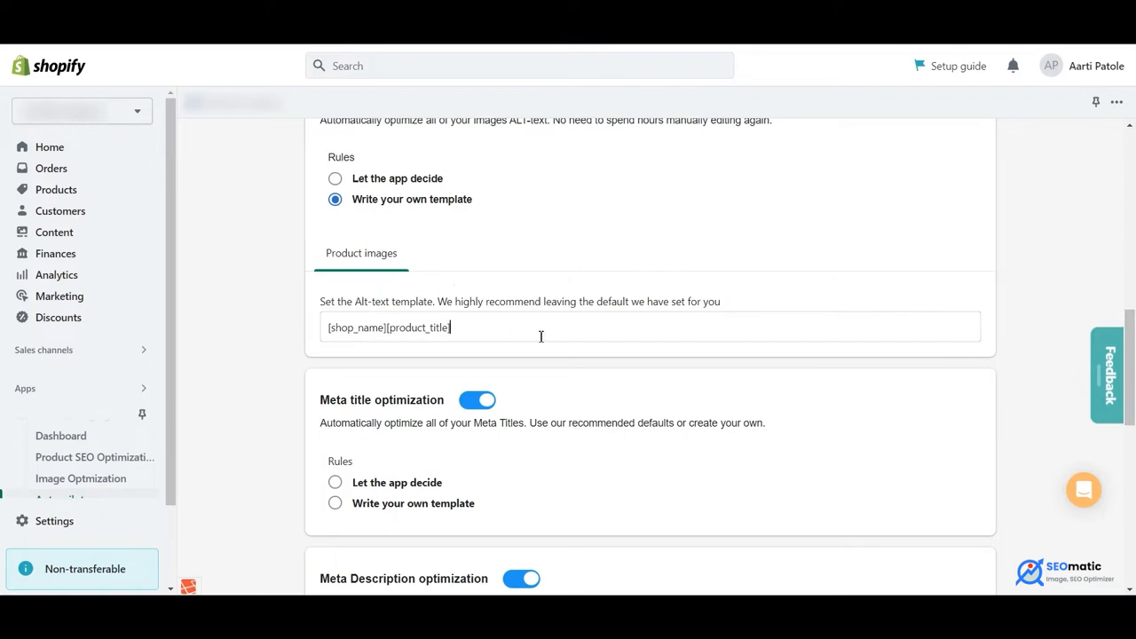
pyautogui.click(540, 327)
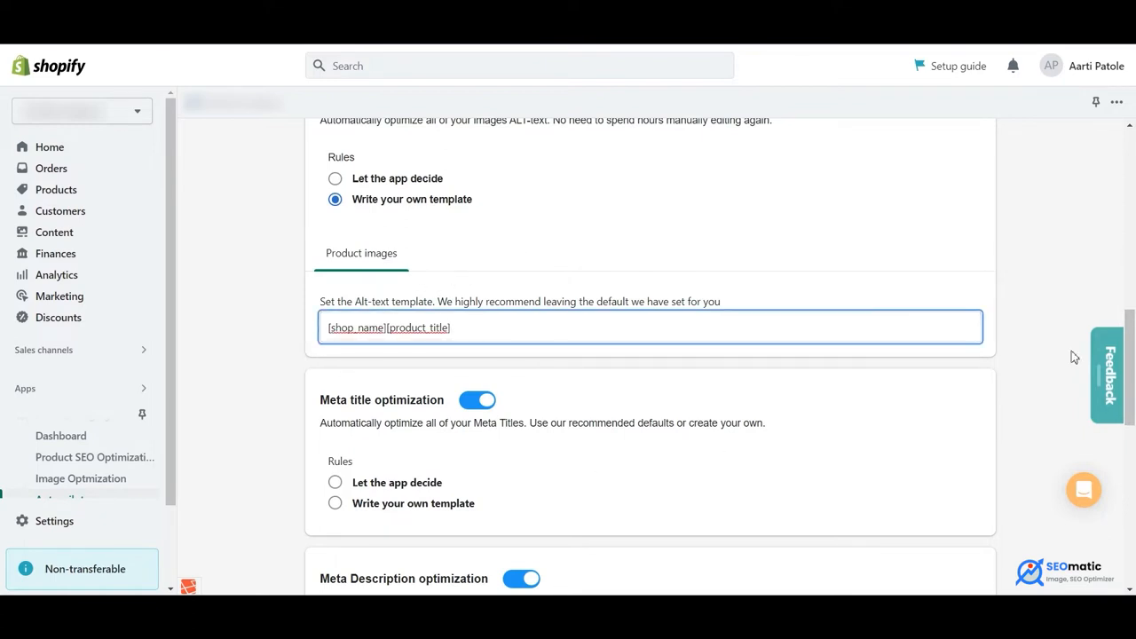
pyautogui.scroll(-3)
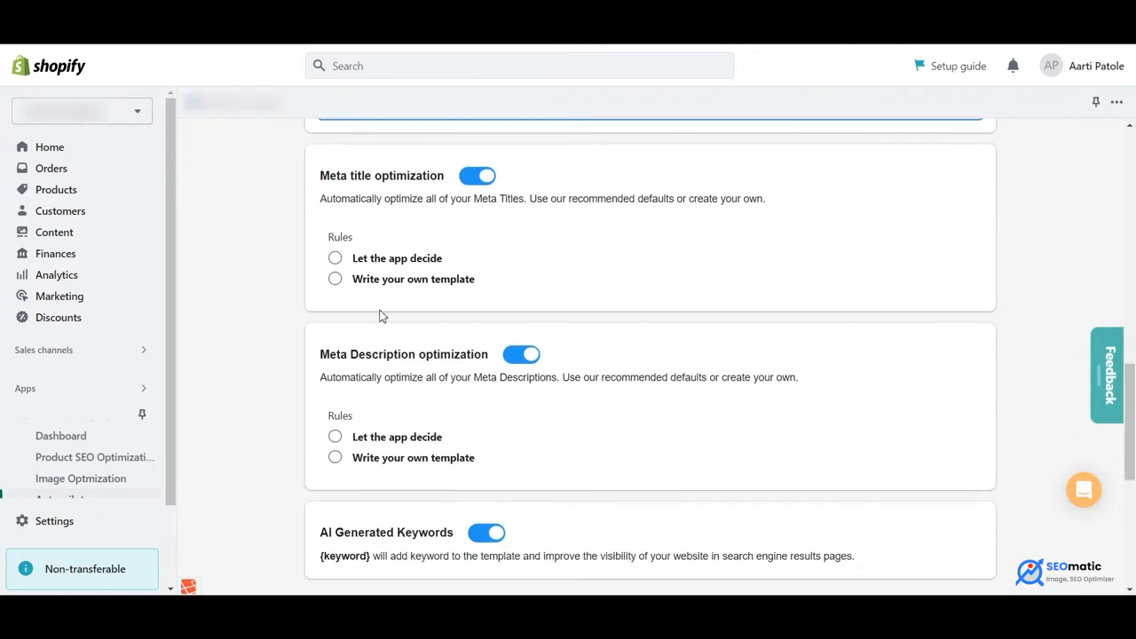
# Use a custom product meta title template [shop_name][title] with AI Generated Keywords off.
pyautogui.click(334, 279)
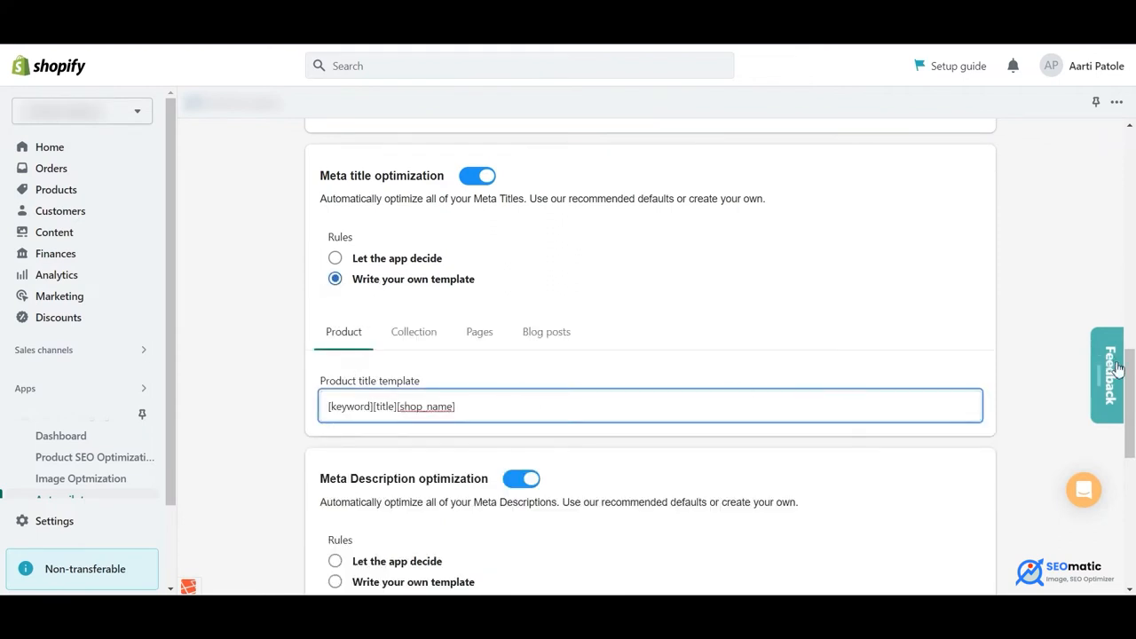
pyautogui.doubleClick(348, 405)
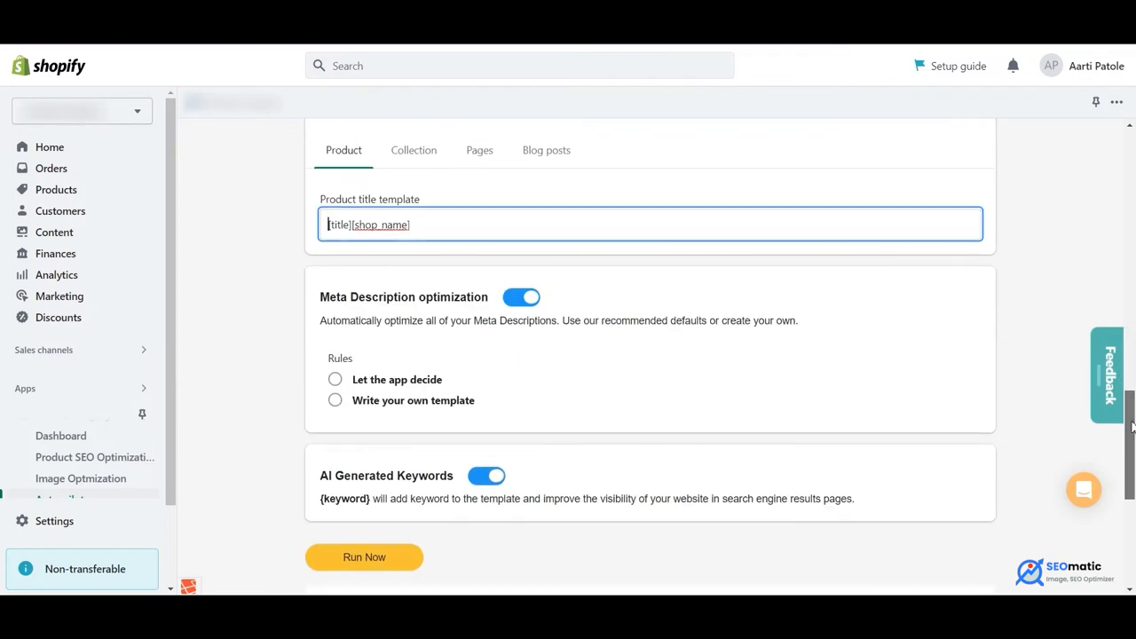
pyautogui.click(334, 401)
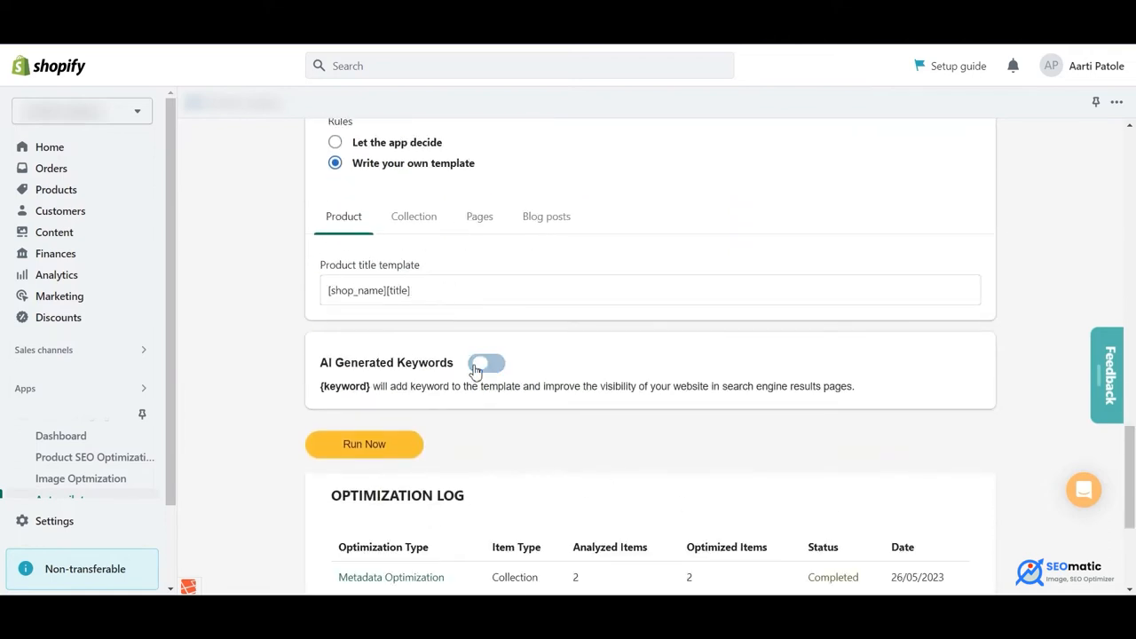
# Re-enable AI Generated Keywords, run Autopilot overriding manually optimized items, and review the Optimization Log.
pyautogui.click(486, 362)
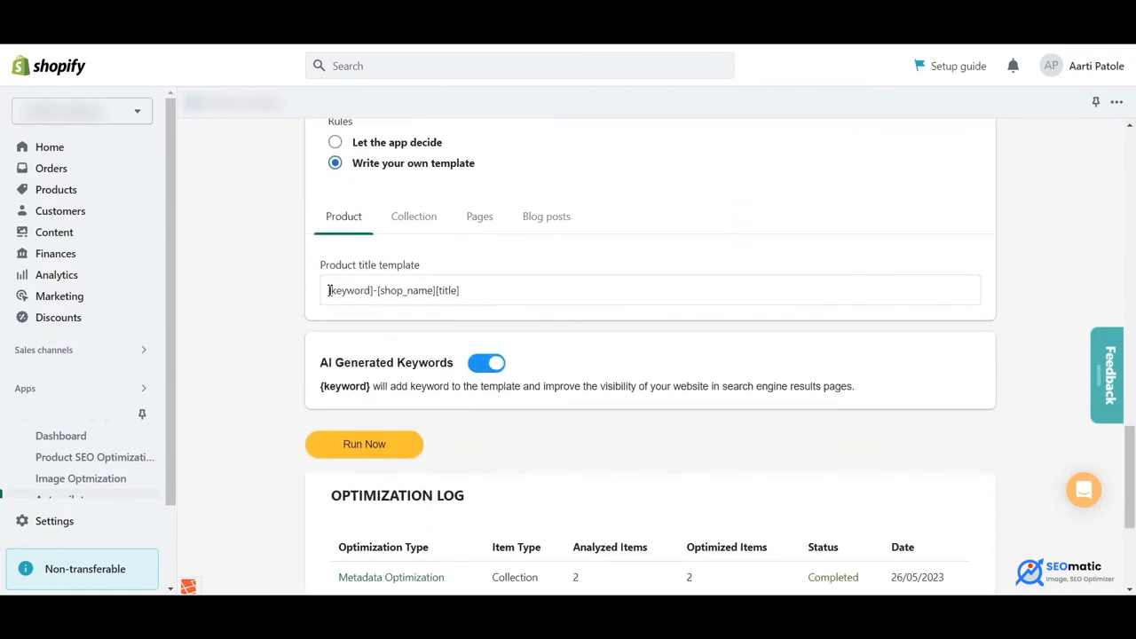
pyautogui.click(486, 362)
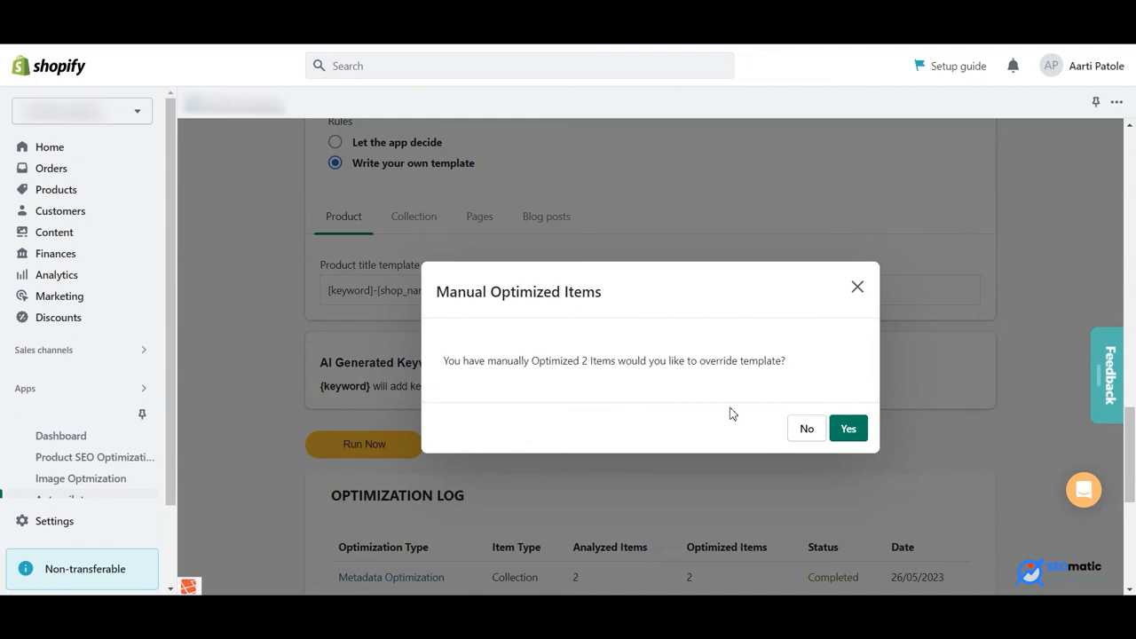
pyautogui.click(846, 427)
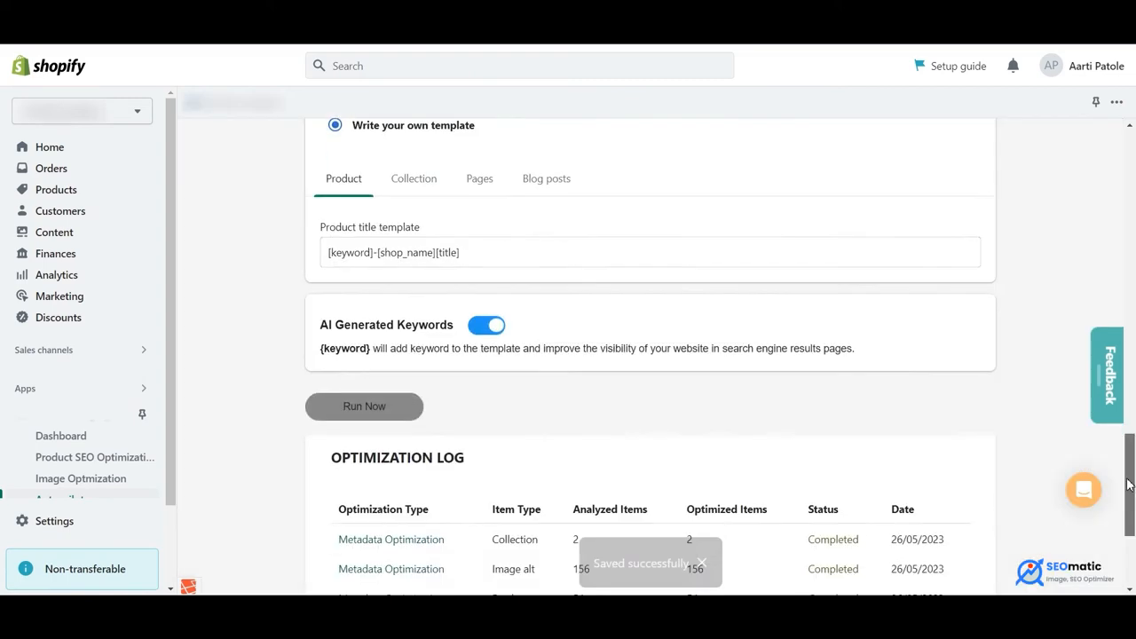
pyautogui.scroll(-3)
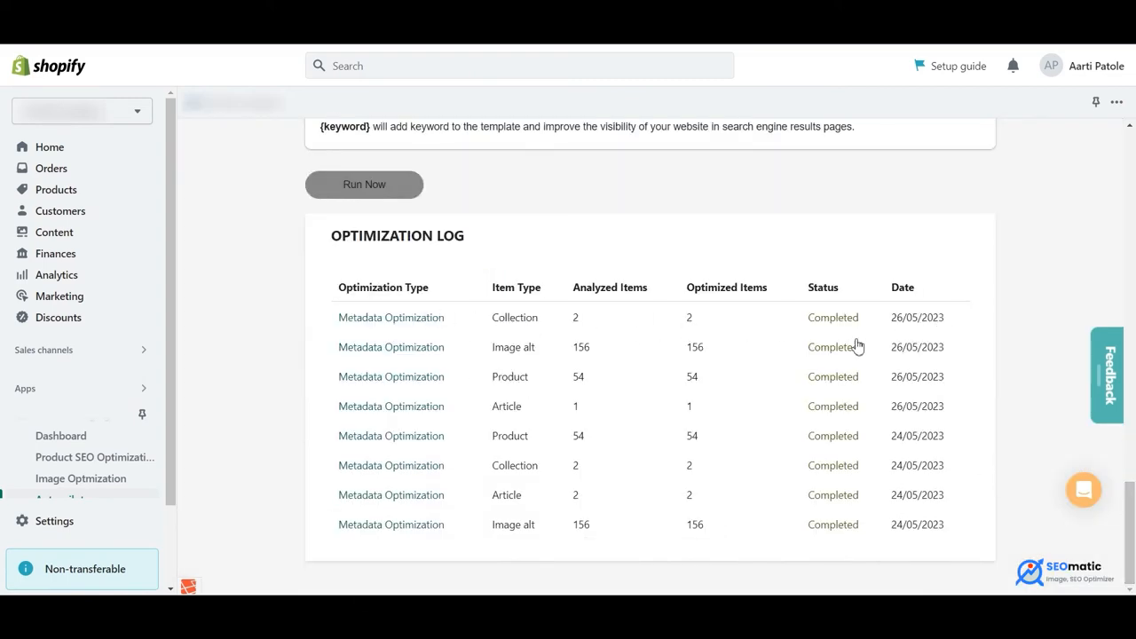
pyautogui.scroll(3)
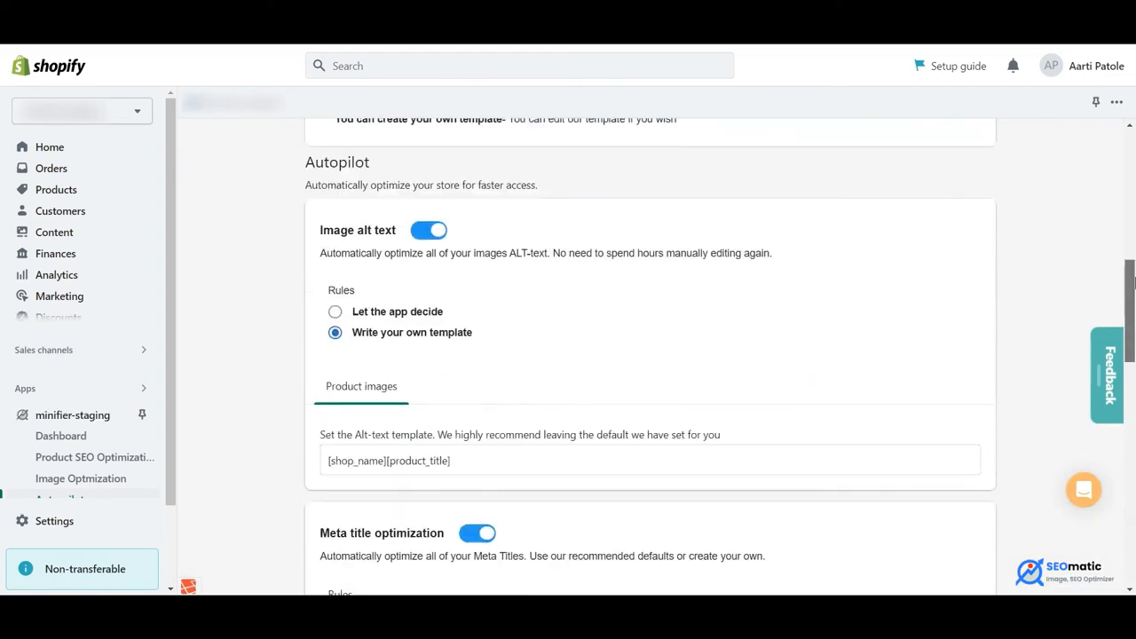